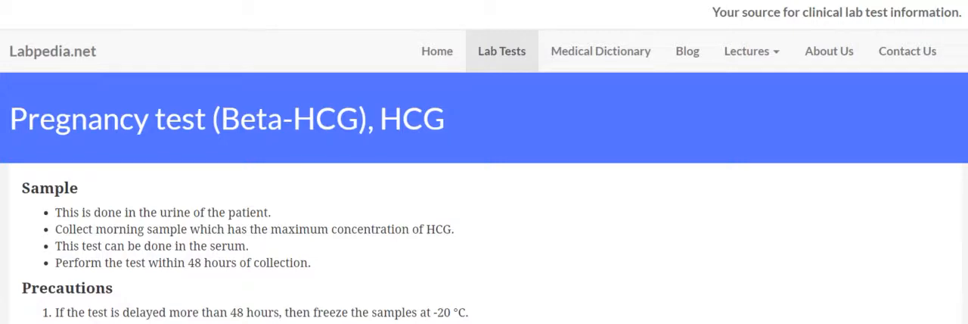
scroll(down, 3)
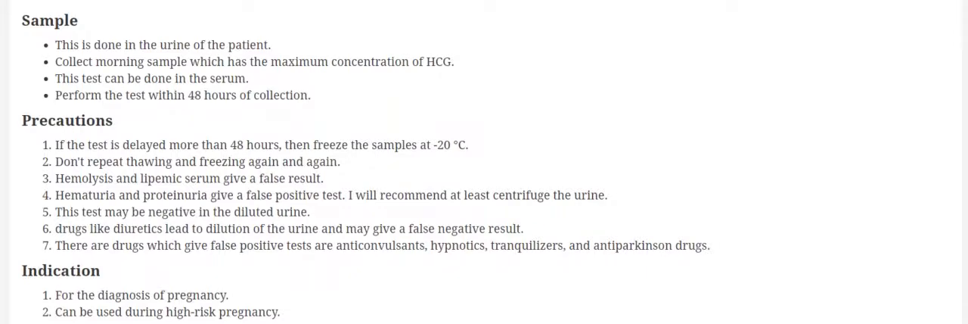
scroll(down, 3)
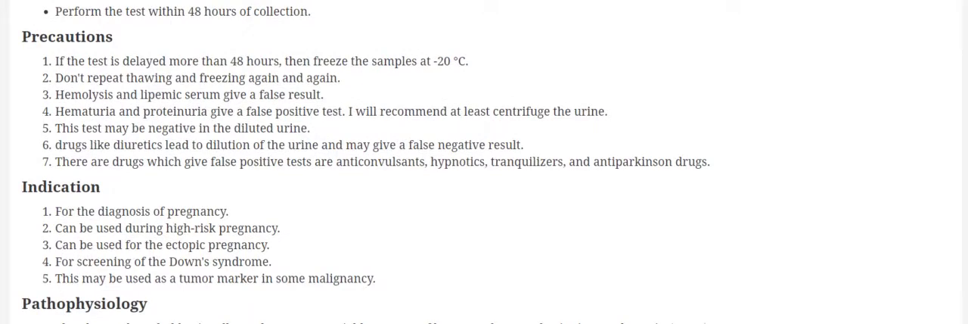
scroll(down, 3)
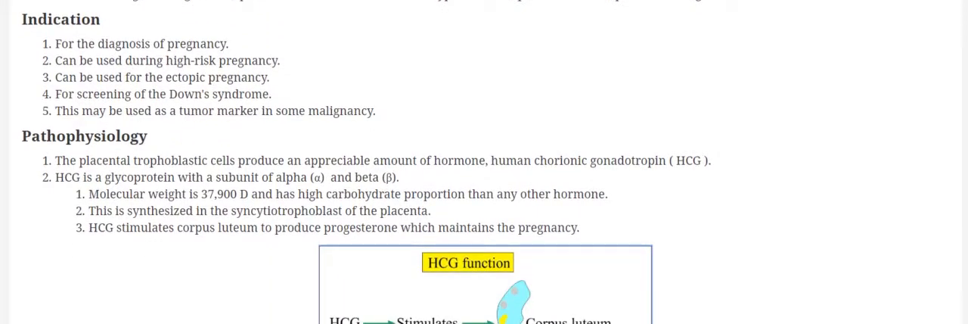
scroll(down, 3)
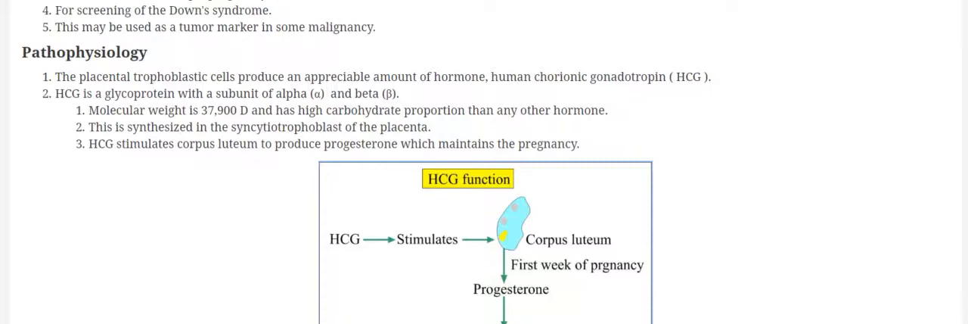
scroll(down, 3)
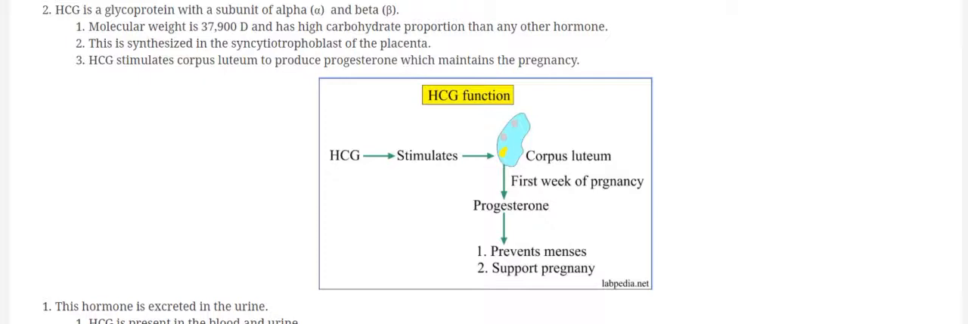
scroll(down, 3)
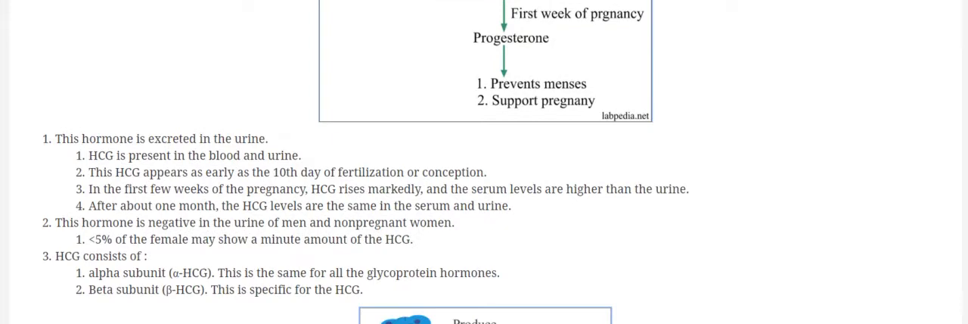
scroll(down, 3)
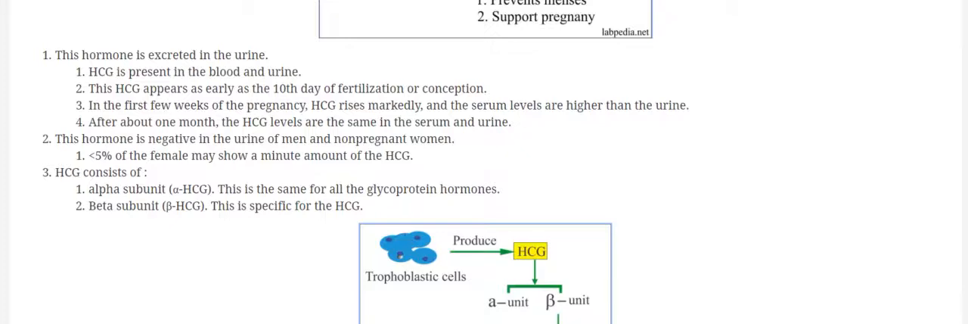
scroll(down, 3)
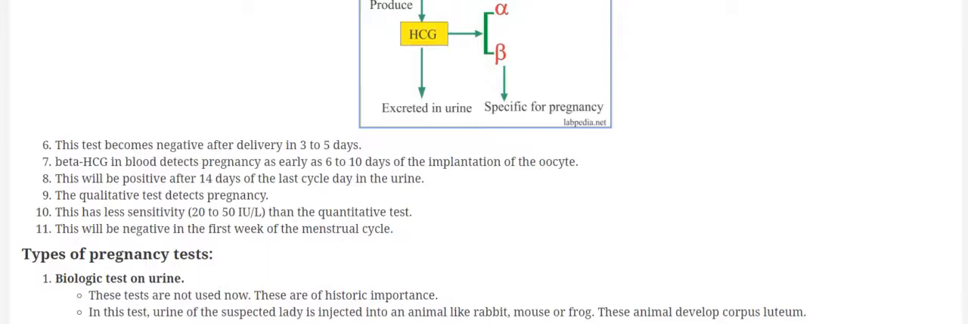
scroll(down, 3)
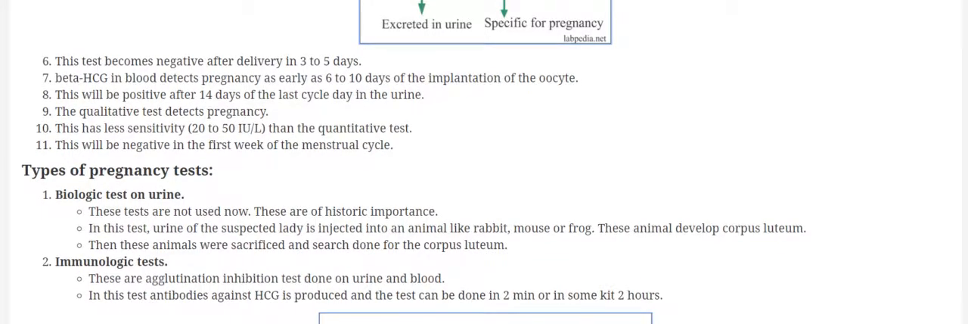
scroll(down, 3)
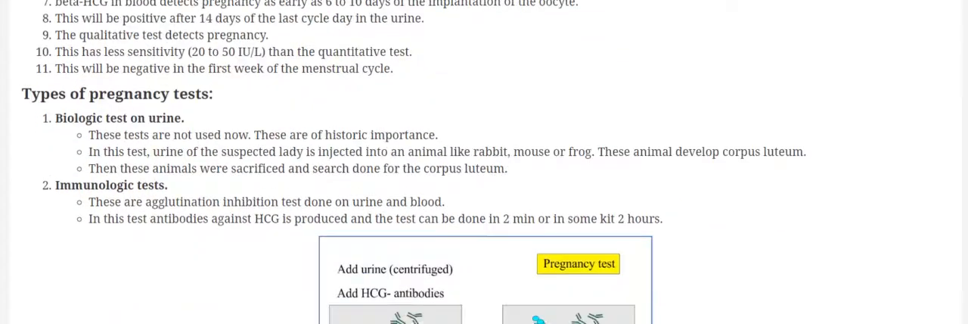
scroll(down, 3)
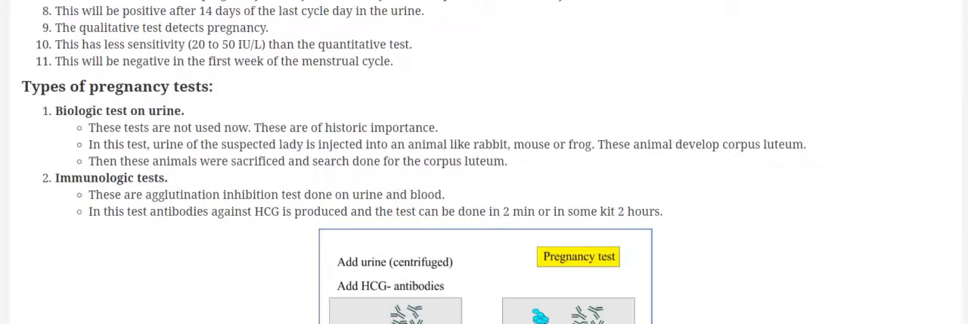
scroll(down, 3)
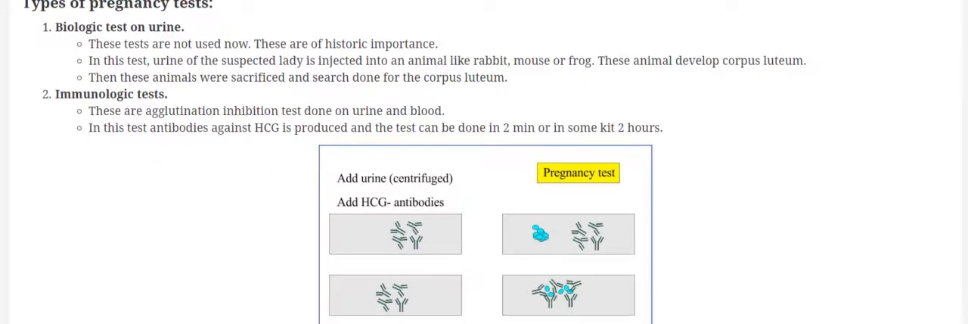
scroll(down, 3)
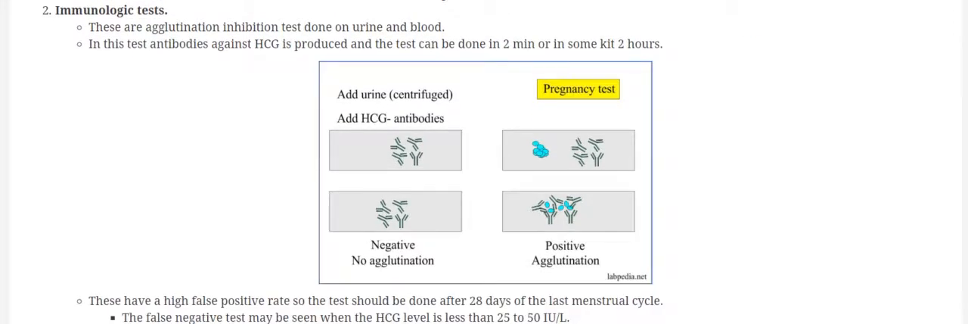
scroll(down, 3)
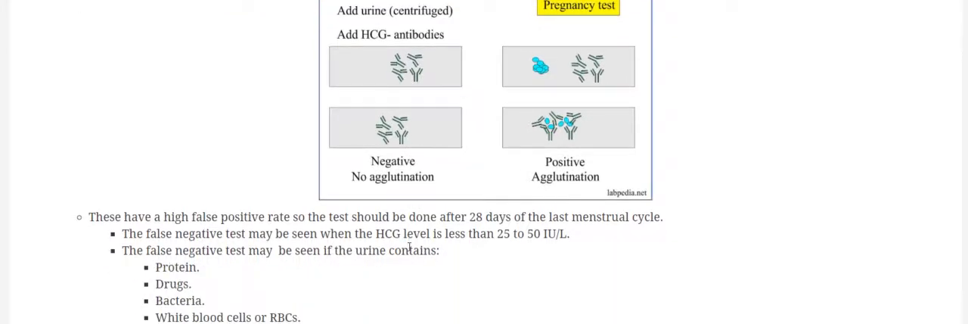
mouse_move(444, 268)
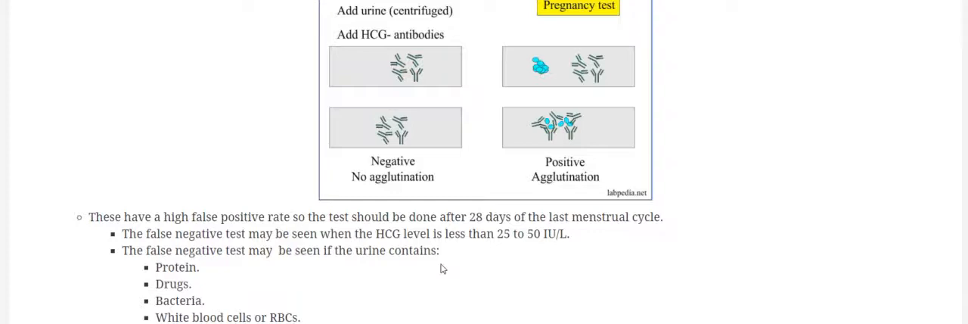
mouse_move(523, 255)
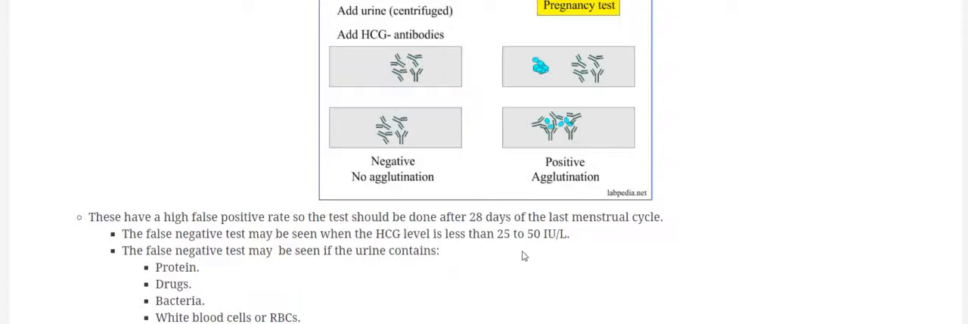
mouse_move(540, 262)
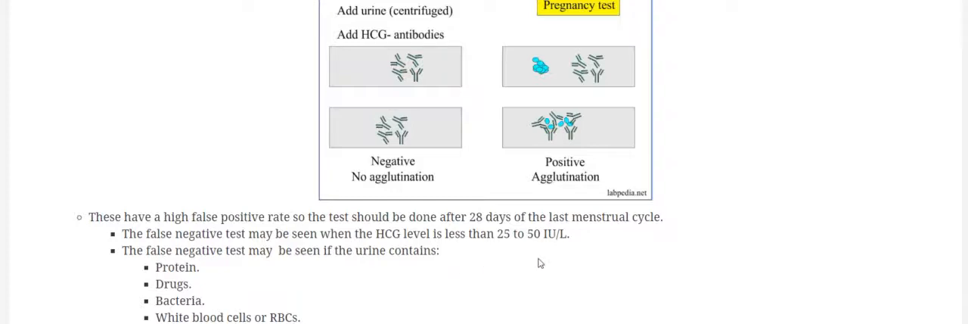
scroll(down, 3)
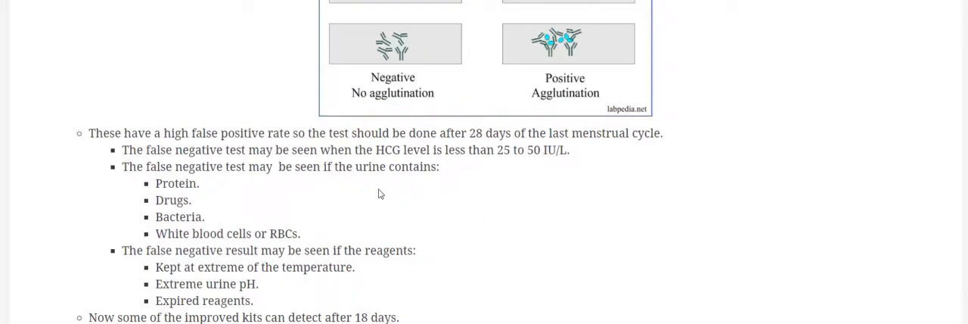
mouse_move(181, 238)
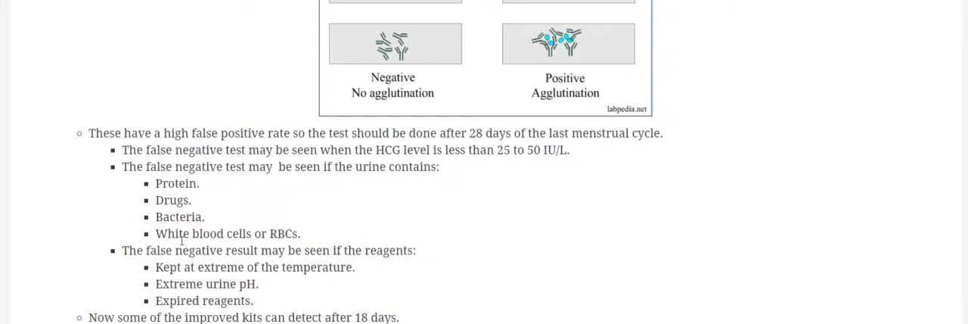
mouse_move(426, 251)
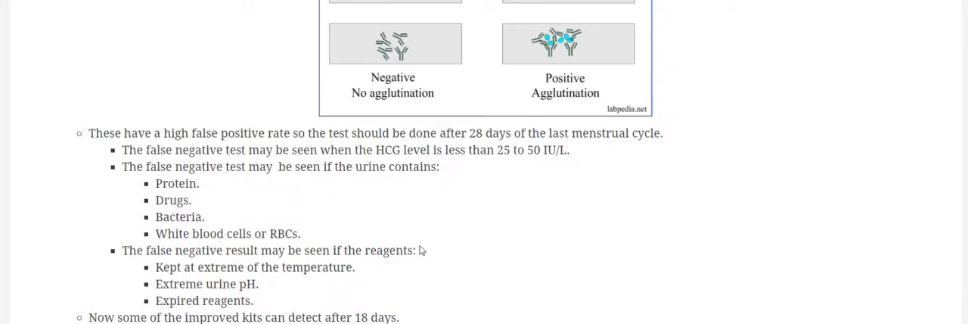
scroll(down, 3)
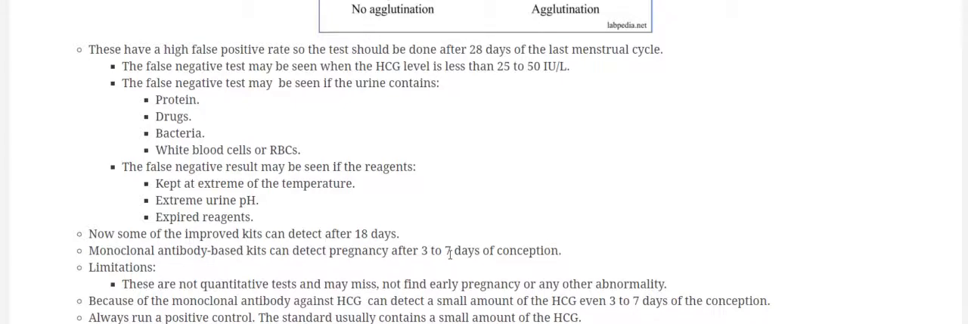
scroll(down, 3)
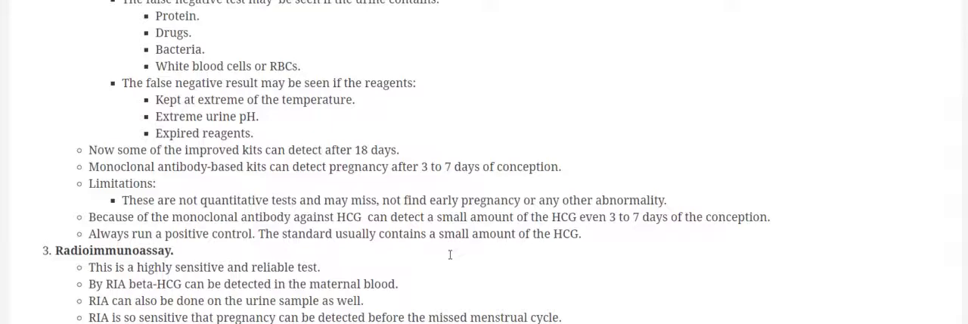
scroll(down, 3)
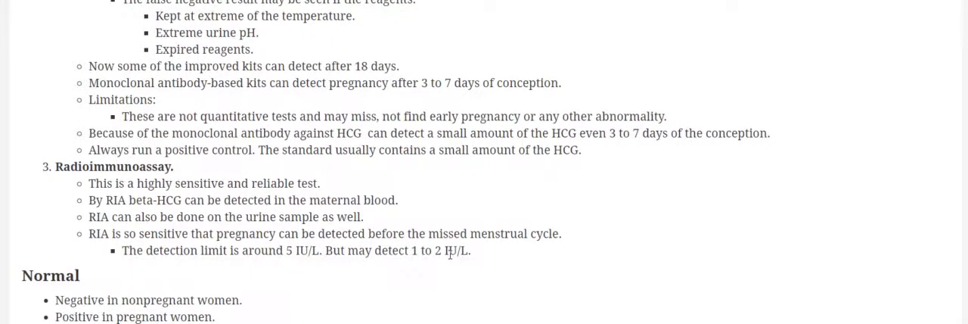
scroll(down, 3)
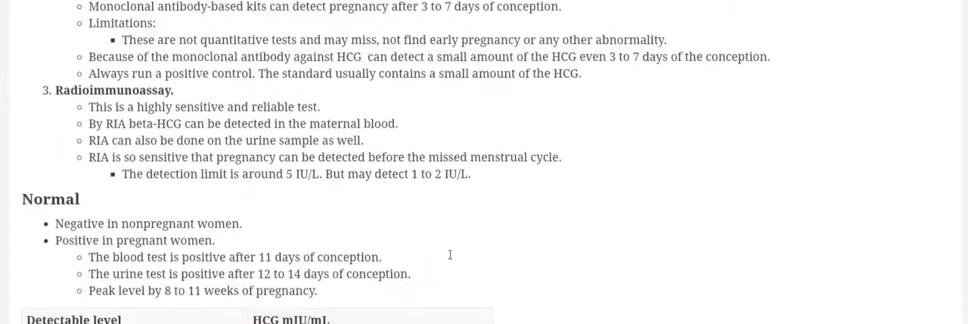
scroll(down, 3)
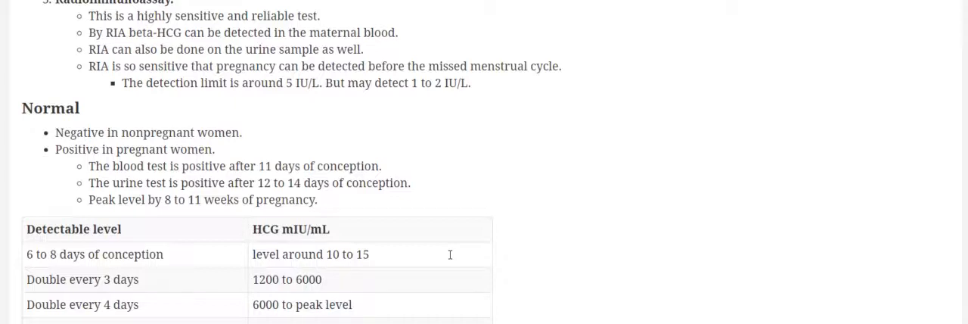
mouse_move(457, 260)
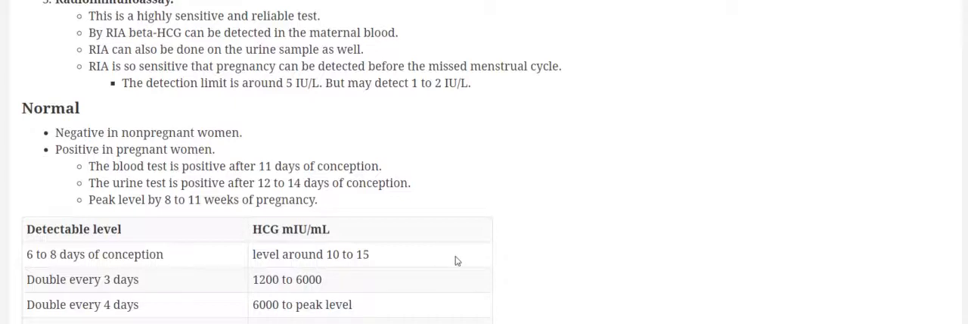
mouse_move(225, 220)
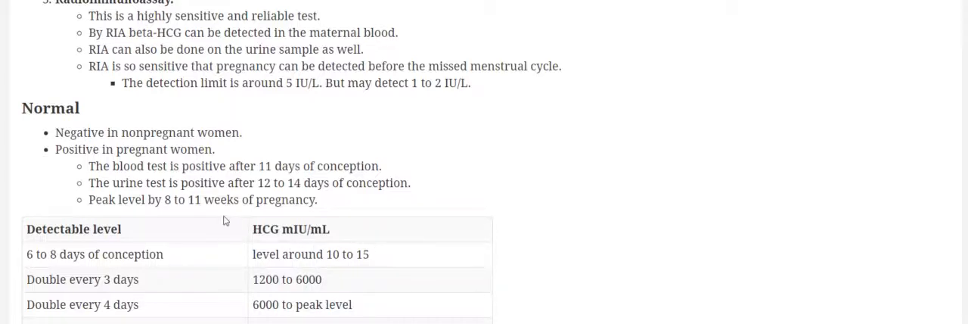
mouse_move(375, 200)
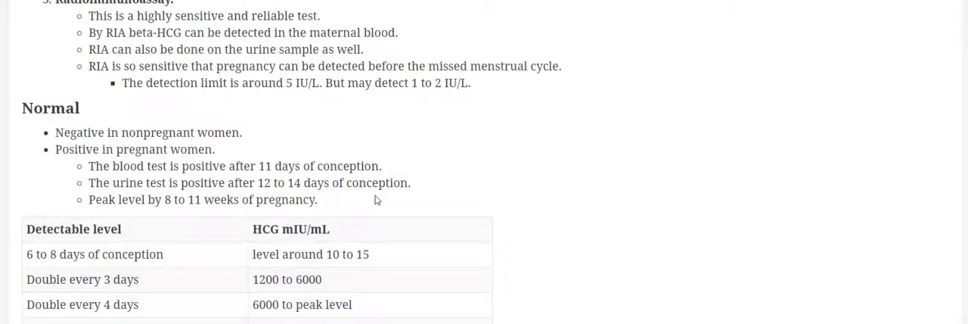
scroll(down, 3)
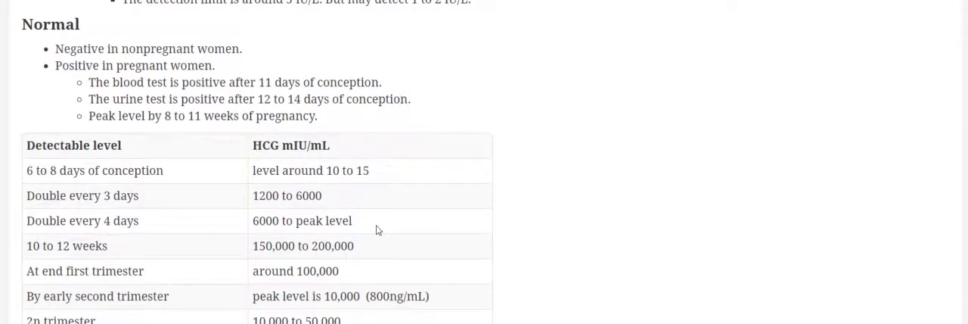
mouse_move(175, 146)
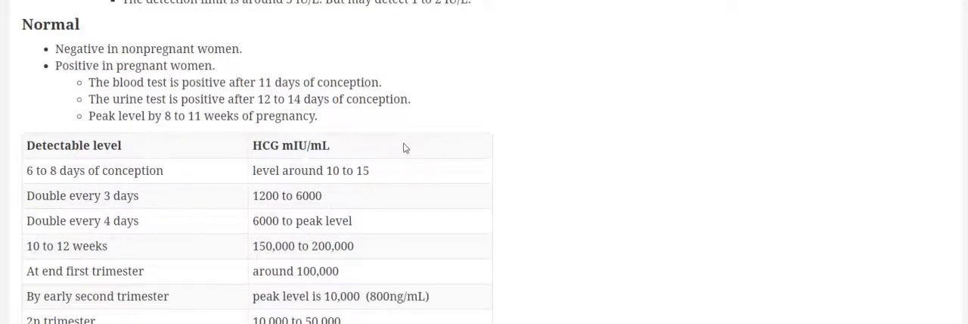
scroll(down, 3)
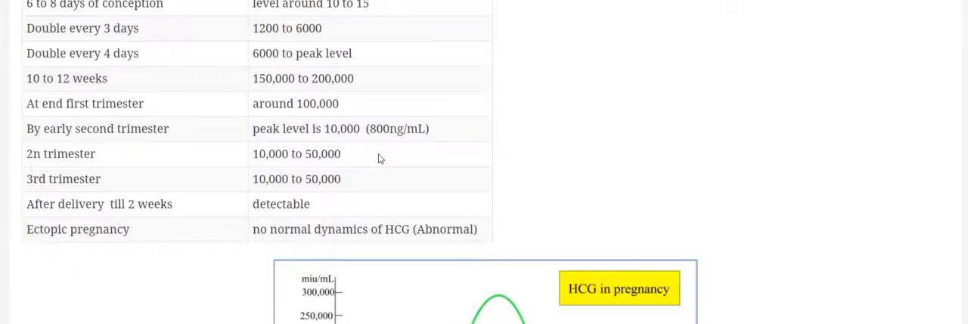
scroll(down, 3)
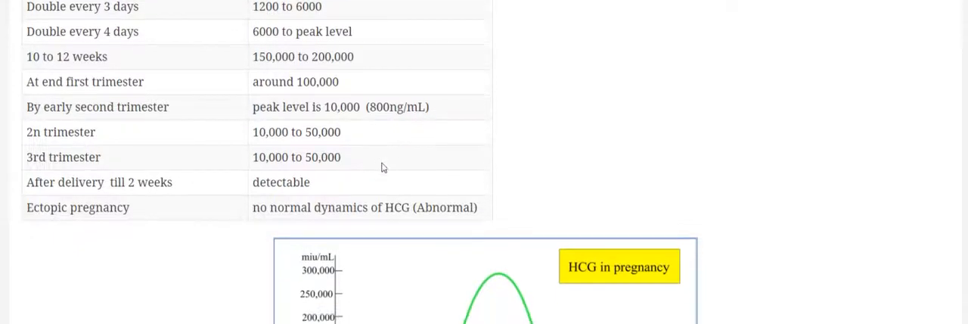
scroll(down, 3)
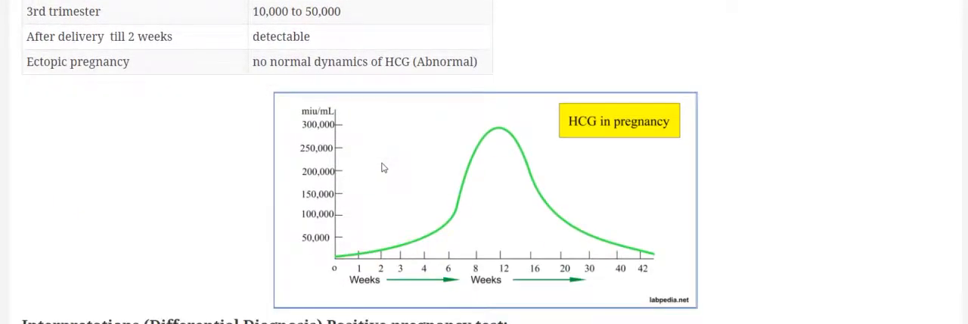
scroll(down, 3)
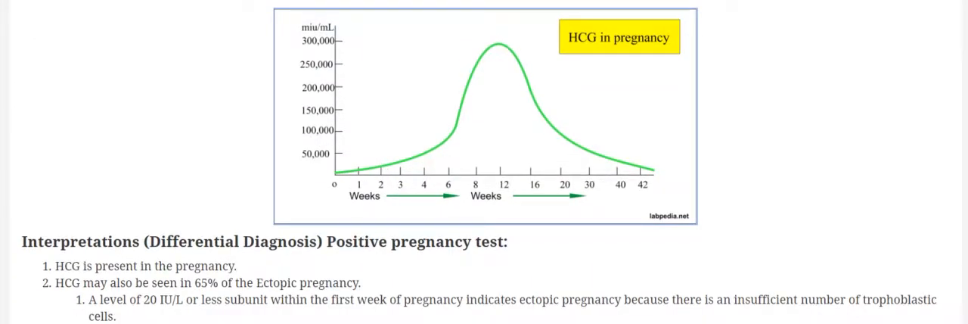
scroll(down, 3)
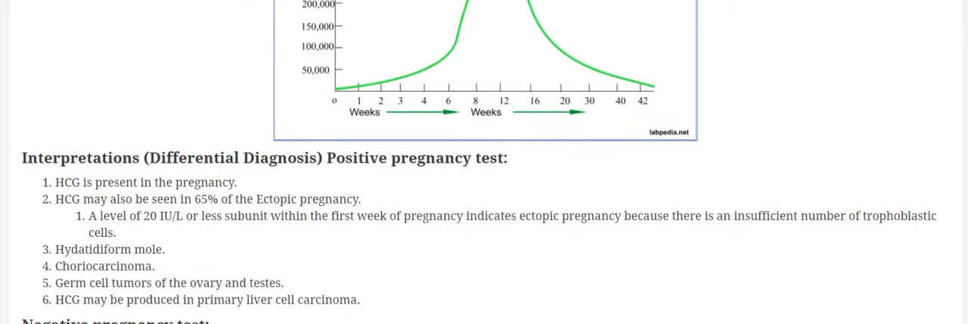
scroll(down, 3)
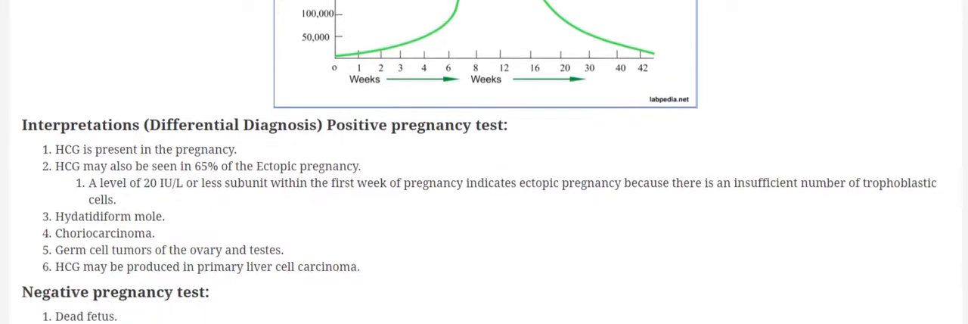
scroll(down, 3)
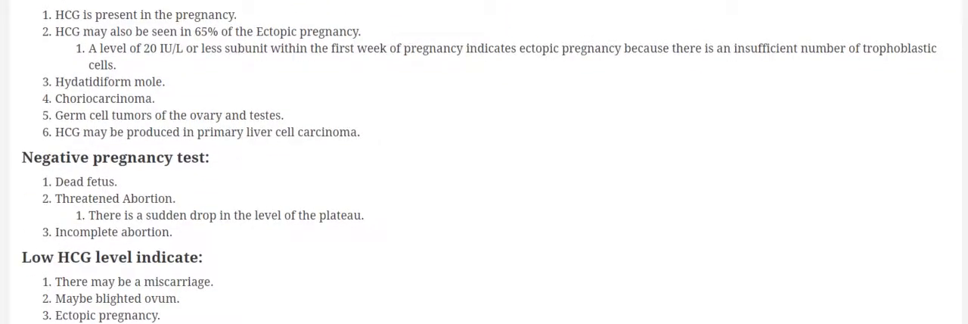
scroll(down, 3)
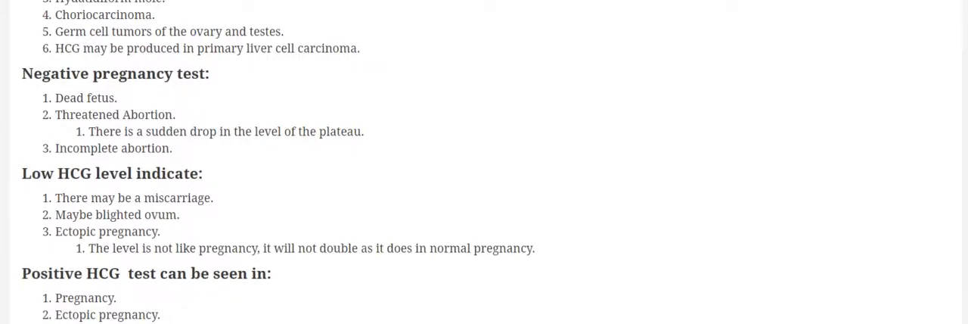
scroll(down, 3)
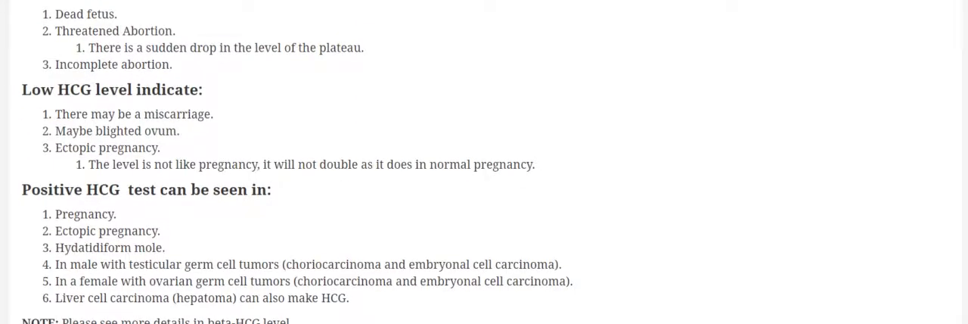